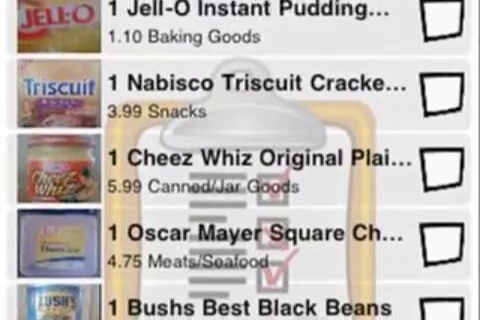
Step: Scroll through the grocery list, then reach the group sign-up form with Group Name, Password and E-mail fields
scroll("down", 3)
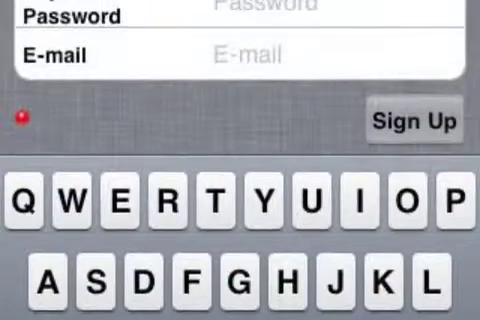
scroll("down", 3)
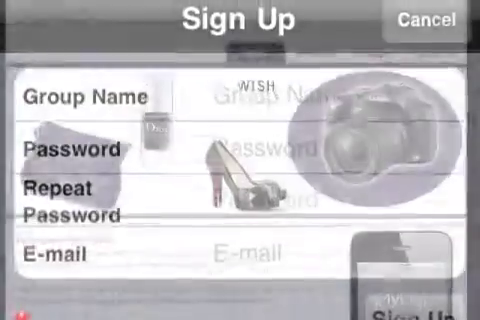
left_click(434, 22)
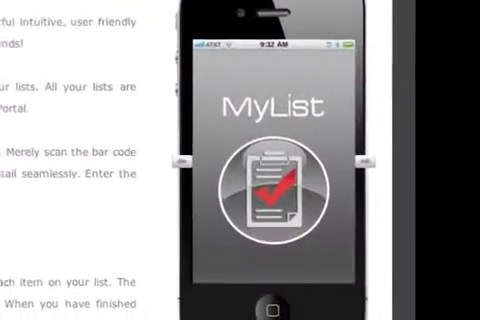
Step: Scroll the MyList web page down to the App Store download badge
scroll("down", 3)
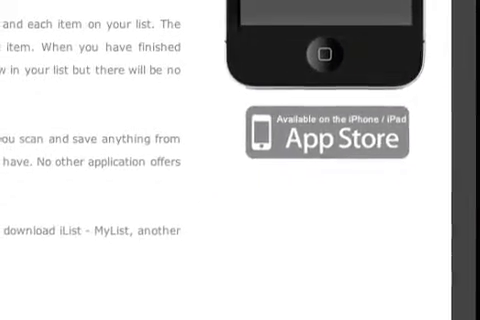